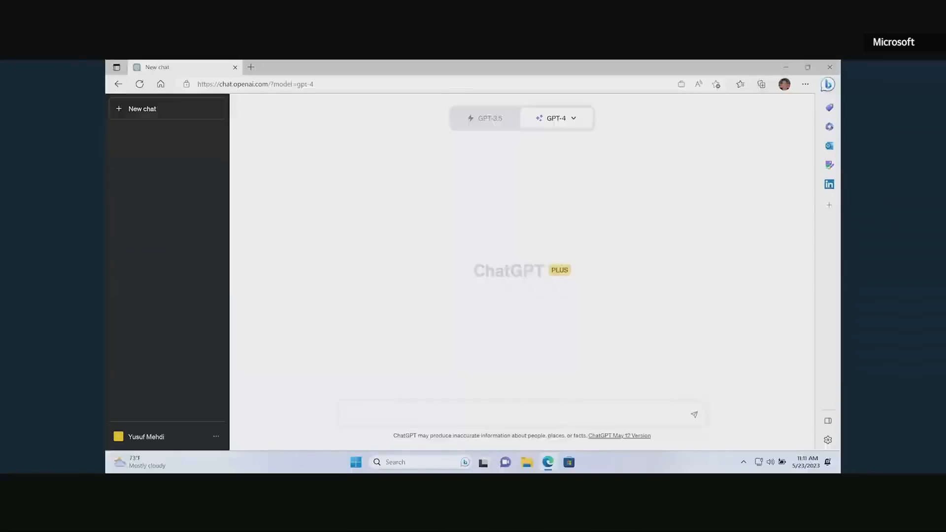
Switch ChatGPT to GPT-4 Browsing with Bing and send the .NET-at-Build question
left_click(554, 118)
type("What can I expect from the .NET team at Build this week?")
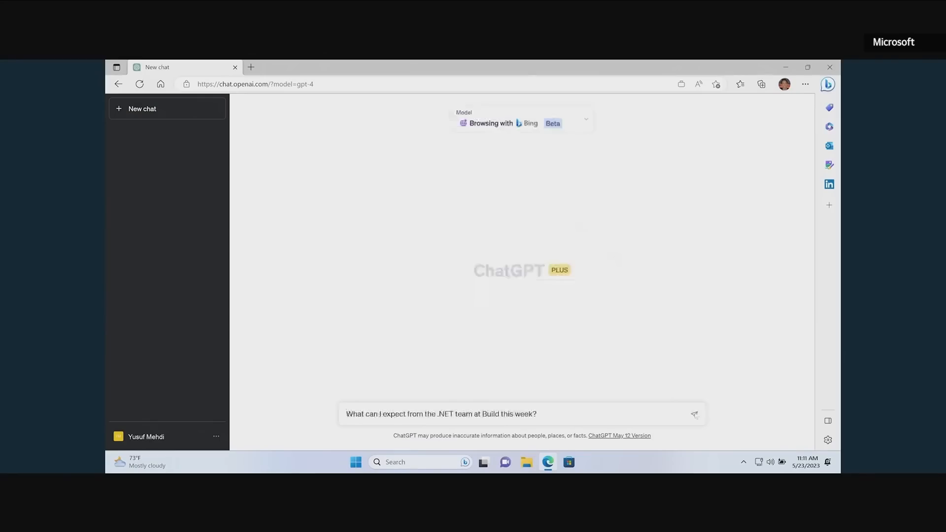
left_click(694, 414)
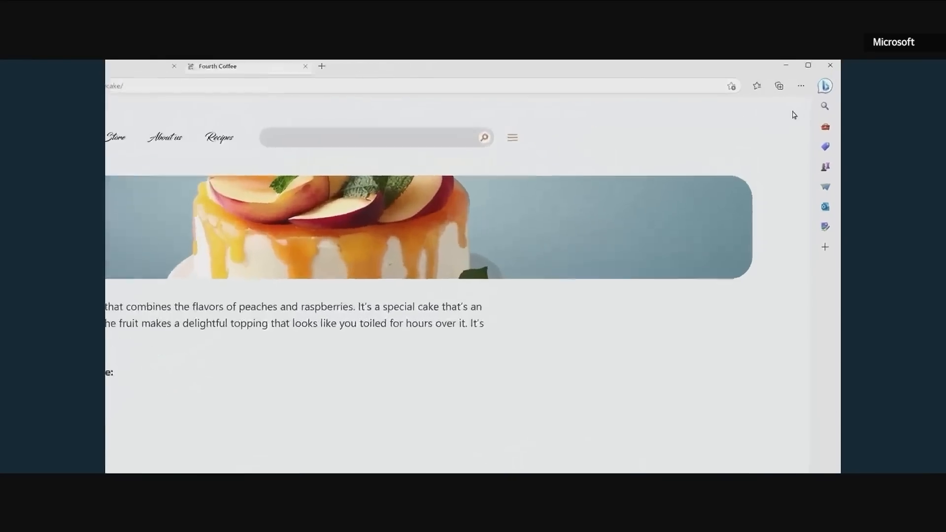
Ask Bing Chat for the cake's ingredients, then a shopping list excluding salt and flour
left_click(824, 86)
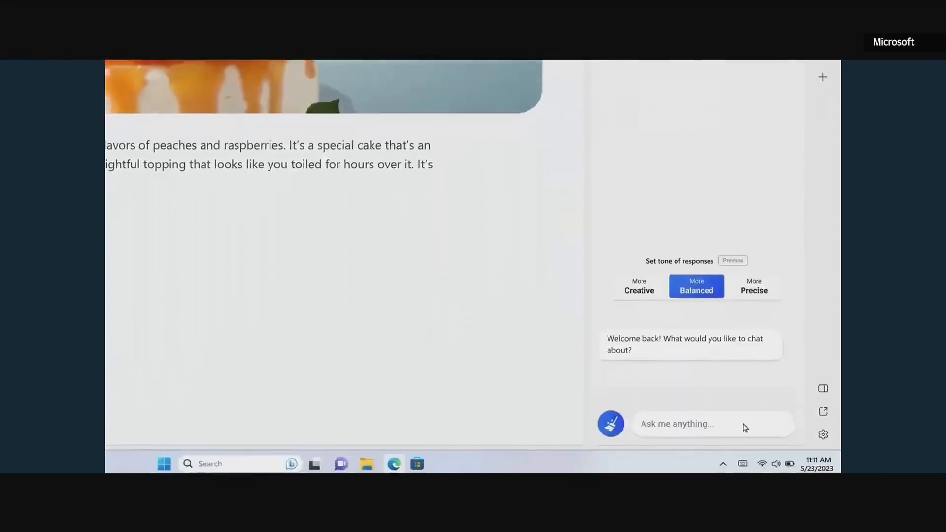
type("Can you list the ingredients for thi")
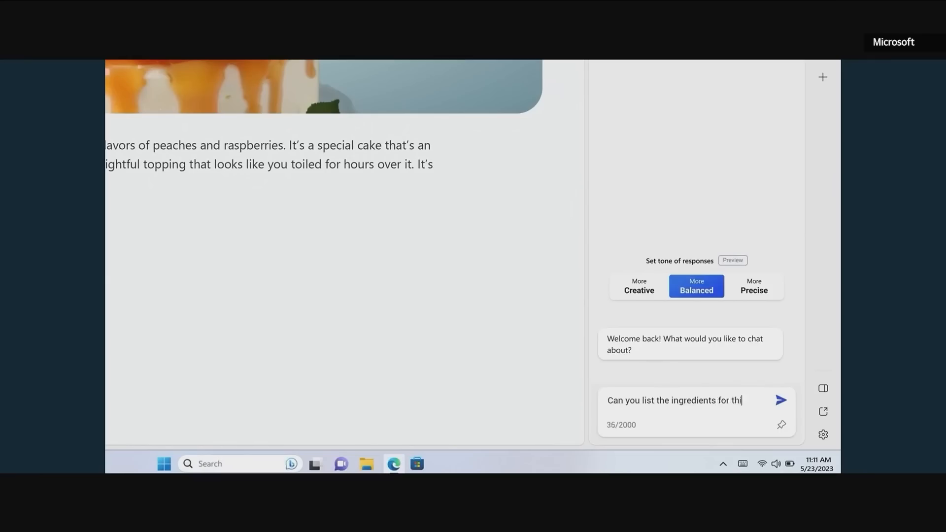
left_click(779, 400)
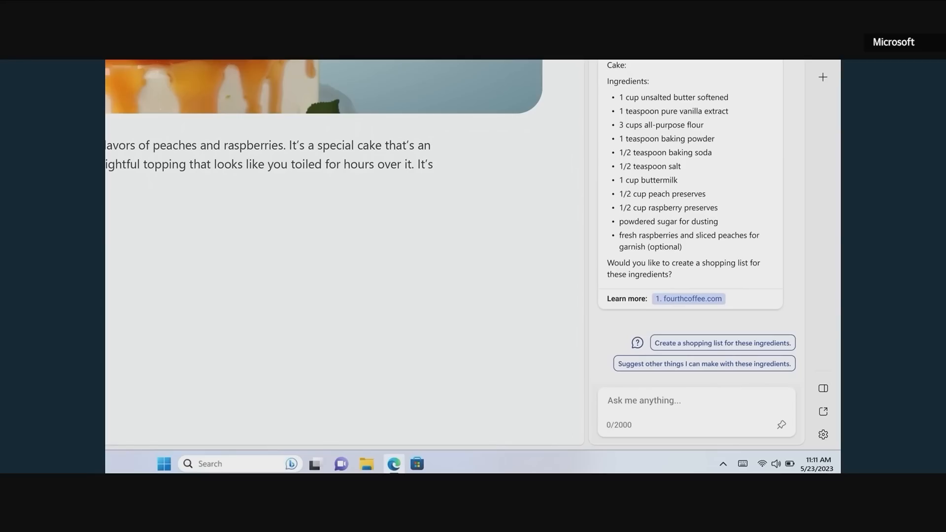
type("I have salt and flour already, can you cr")
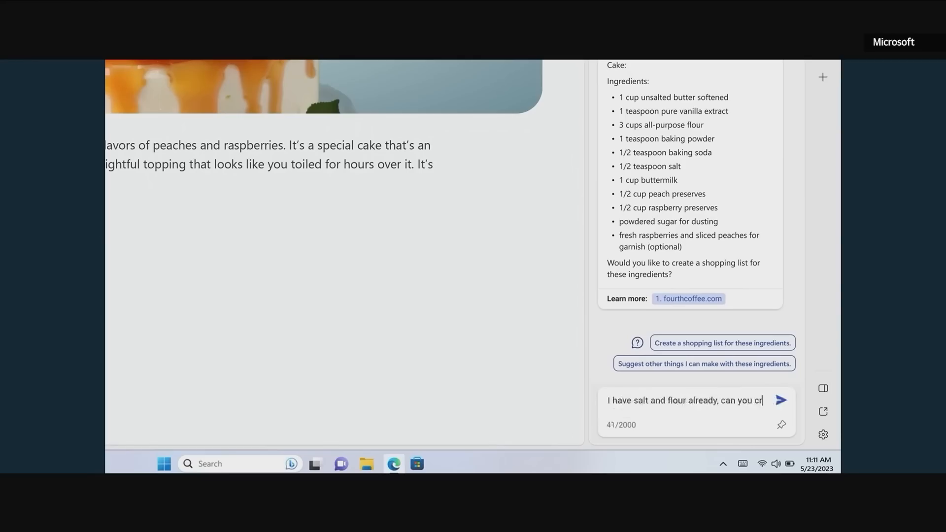
left_click(781, 400)
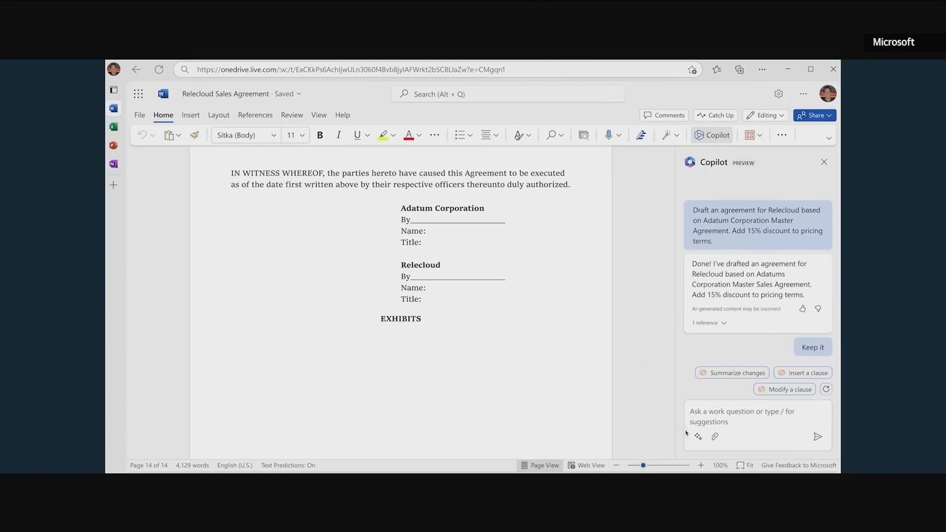
Have Copilot swap in a Practical Law liability clause, then ask about limitation-of-liability clauses
type("Replace the limitation of liability clause using Practical Law")
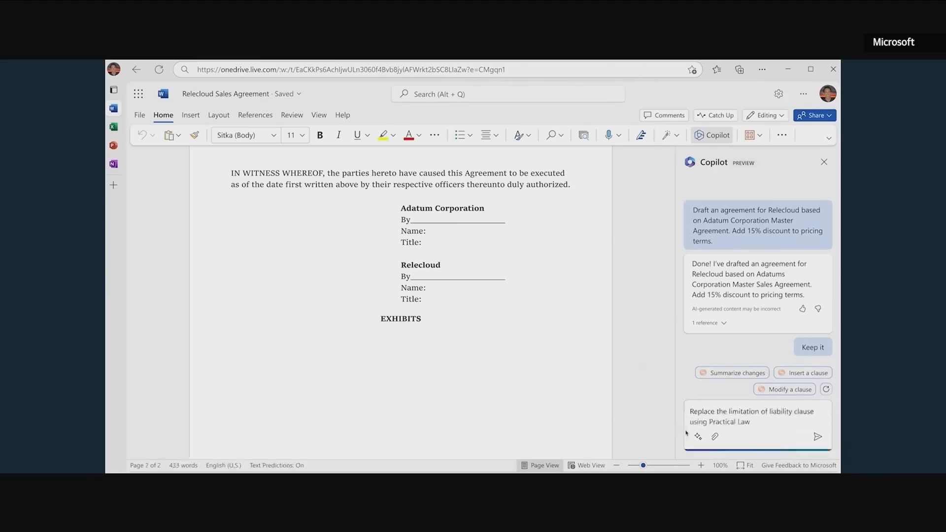
left_click(817, 436)
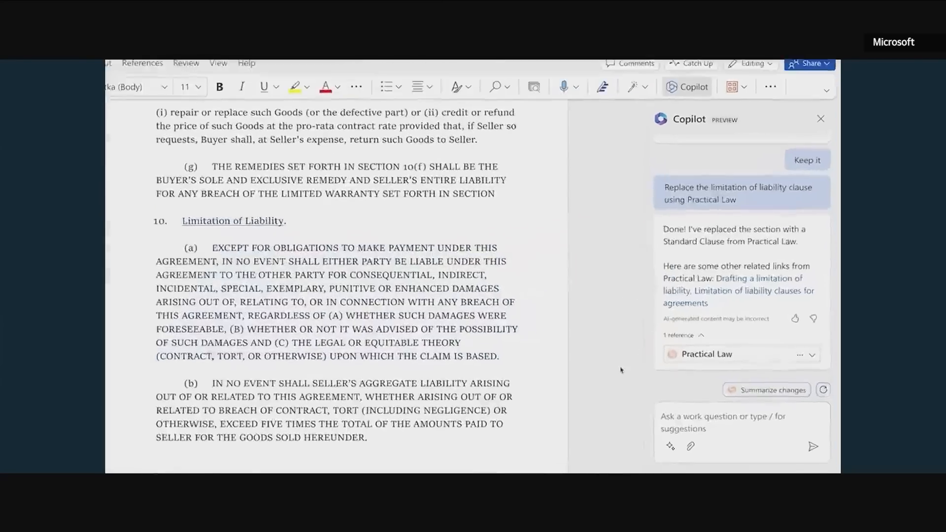
type("Is a limitation of liability")
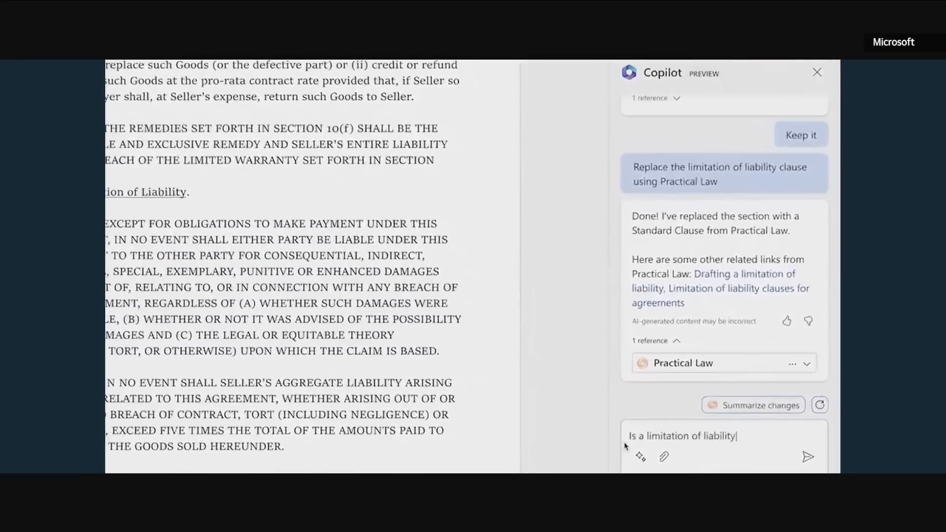
left_click(807, 457)
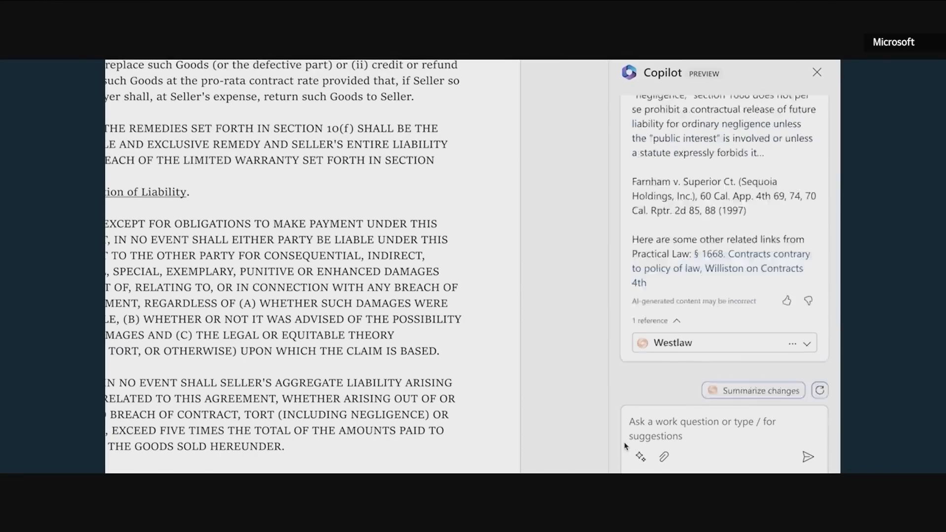
mouse_move(819, 175)
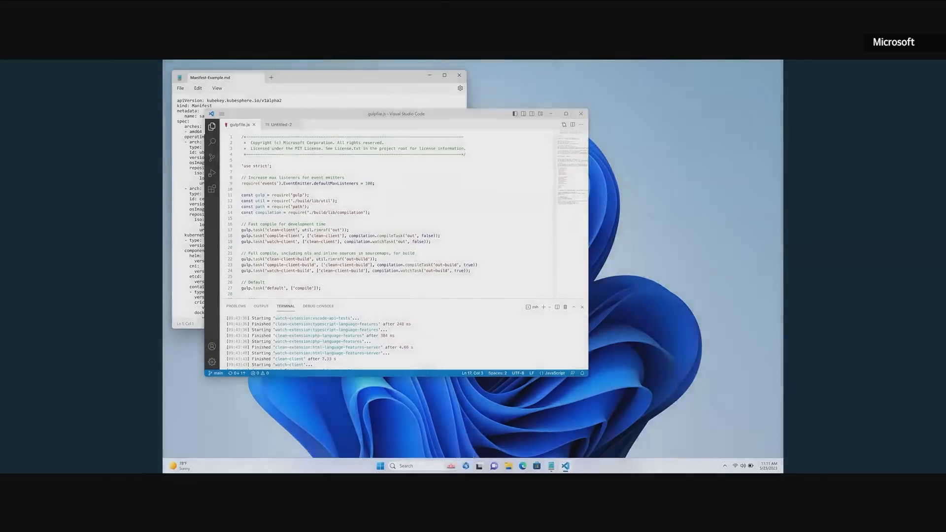
Ask Windows Copilot to adjust the system for work, accept its actions, and request work music
left_click(551, 465)
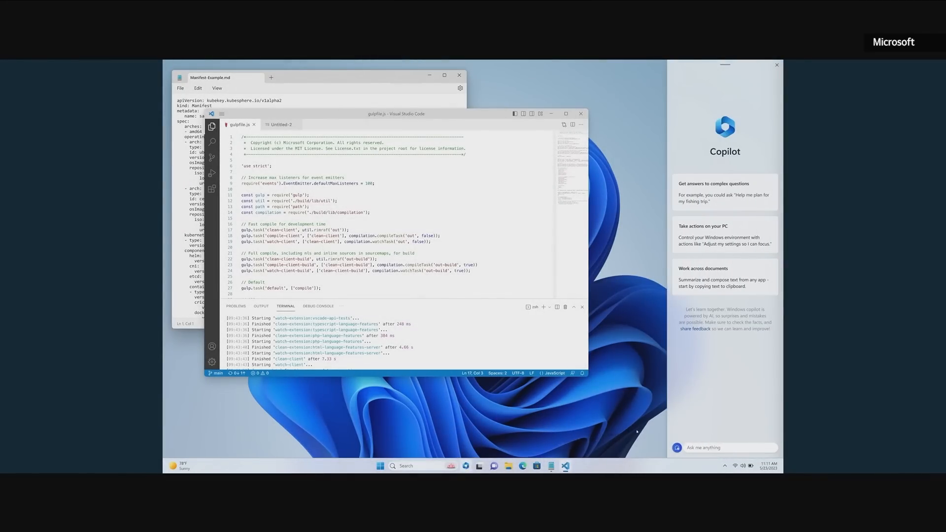
left_click(720, 447)
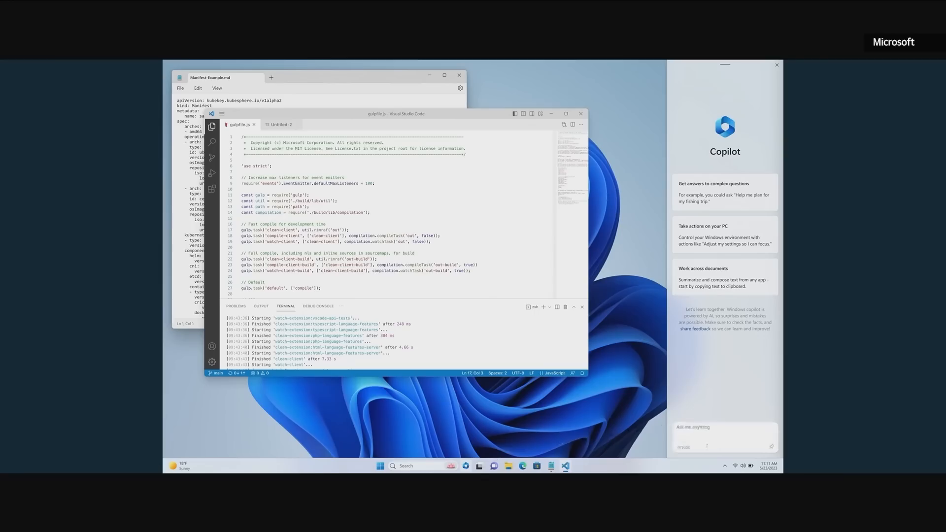
type("How can I adjust my system")
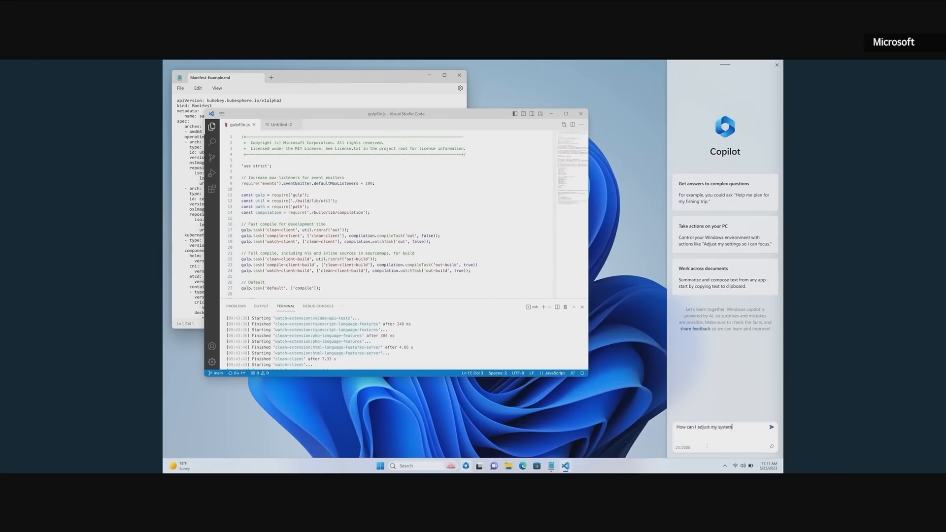
left_click(771, 428)
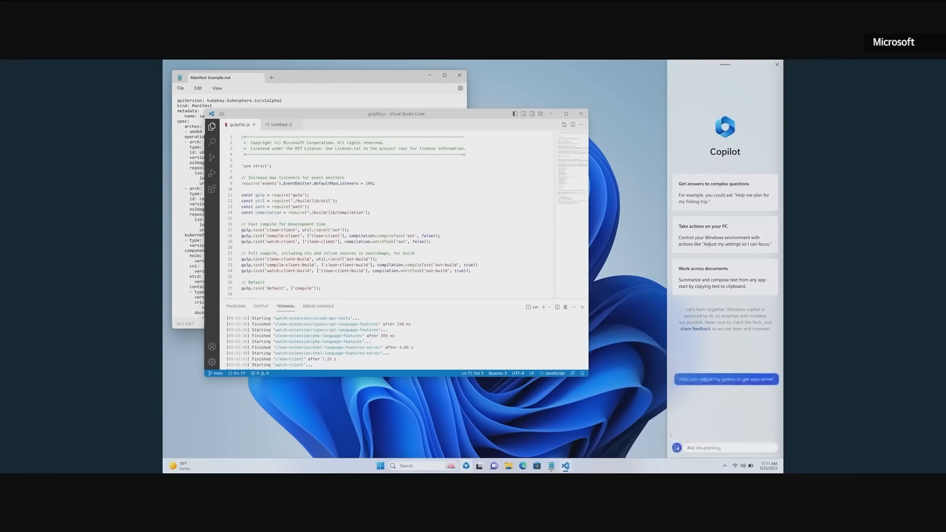
left_click(726, 379)
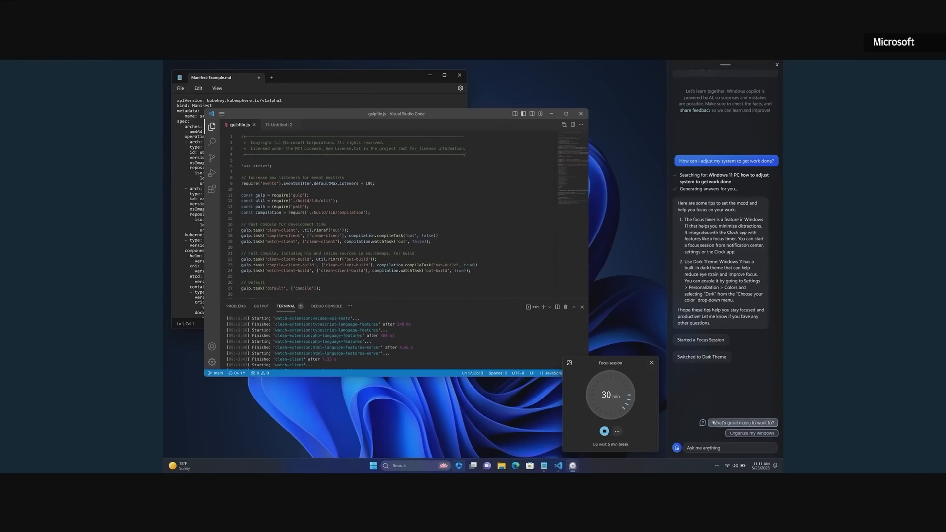
left_click(743, 422)
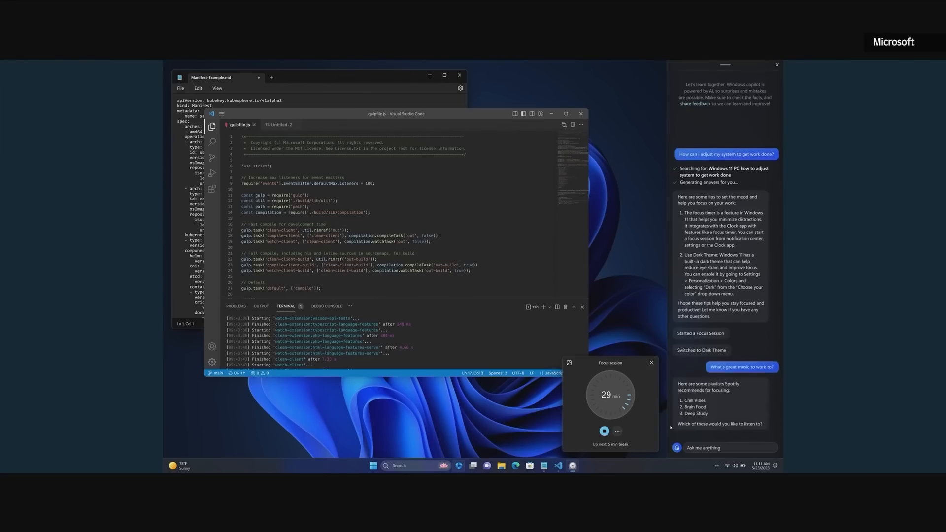